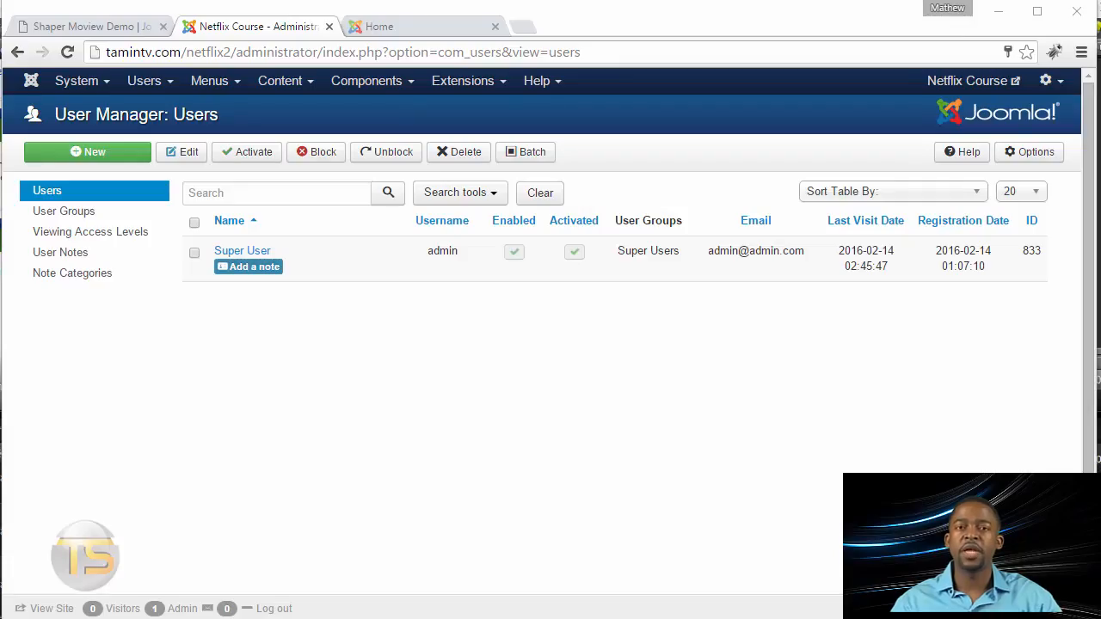
pyautogui.moveTo(371, 171)
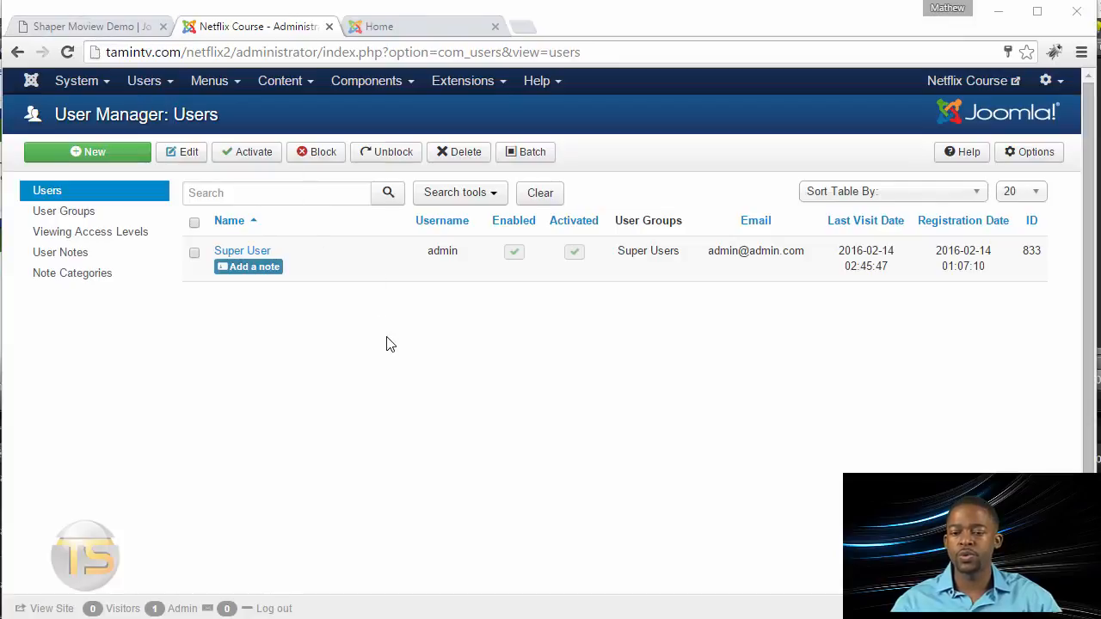
pyautogui.moveTo(421, 303)
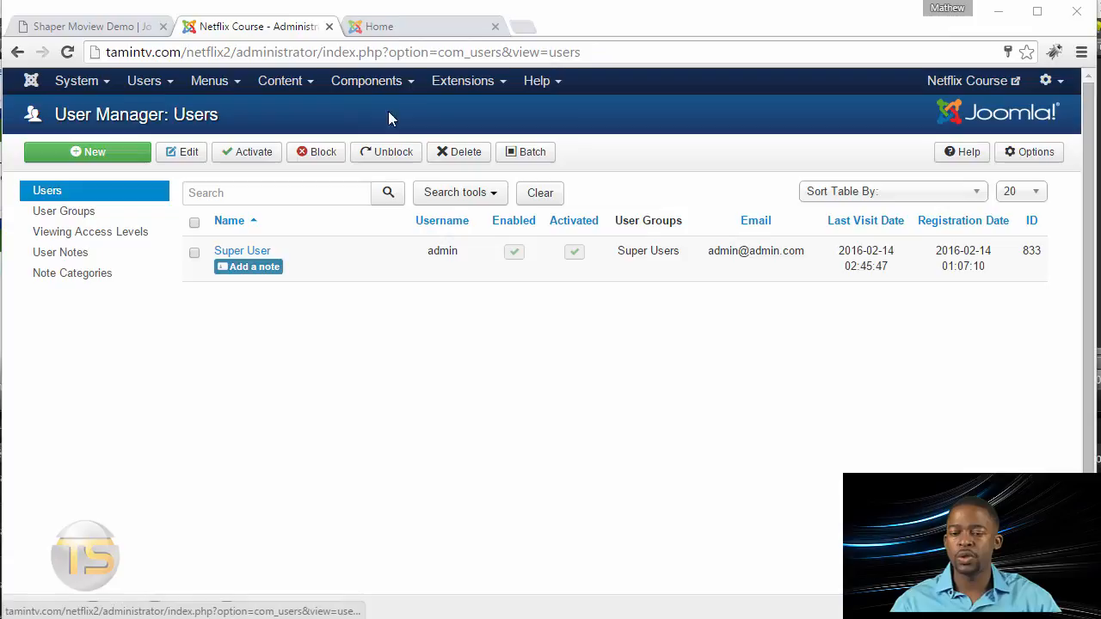
# From the Control Panel, start the Joomla 3.4.8 update from its availability notice
pyautogui.click(463, 81)
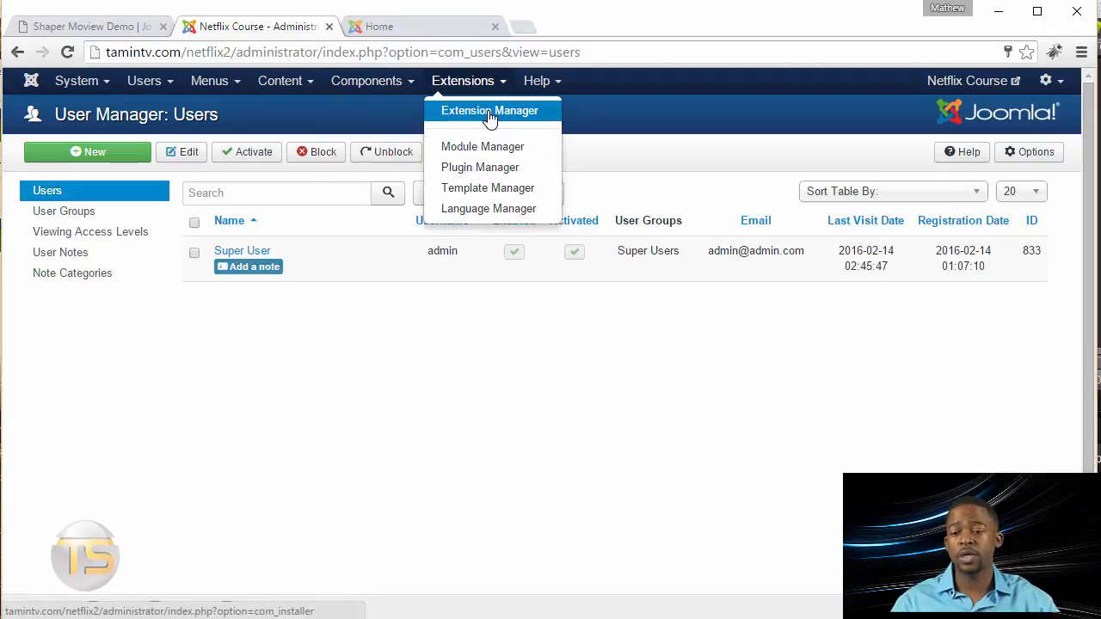
pyautogui.moveTo(496, 124)
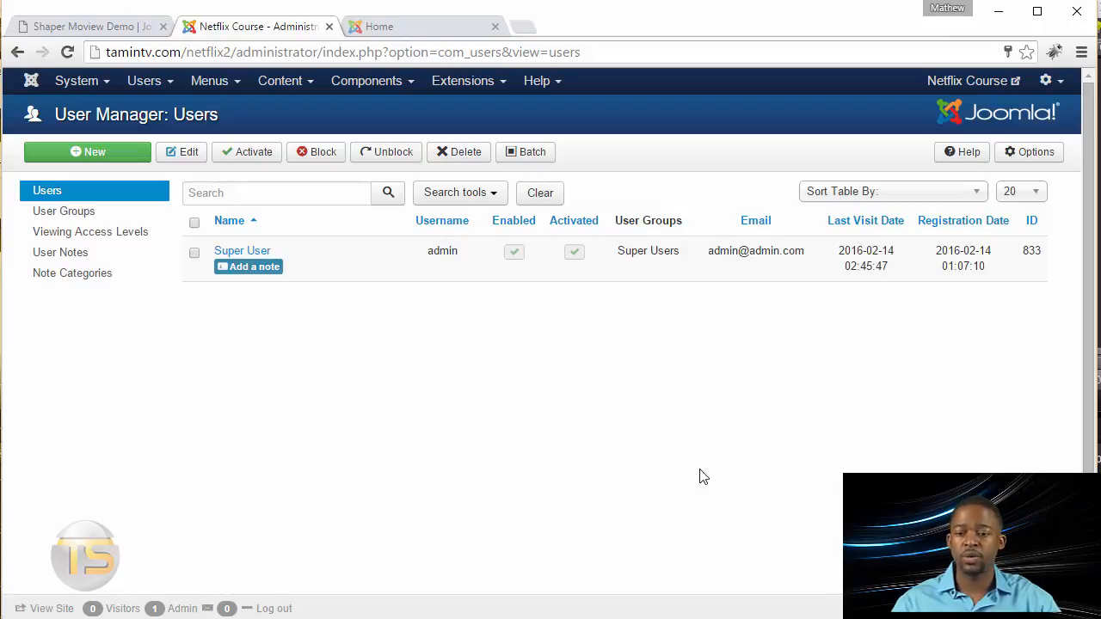
pyautogui.moveTo(83, 81)
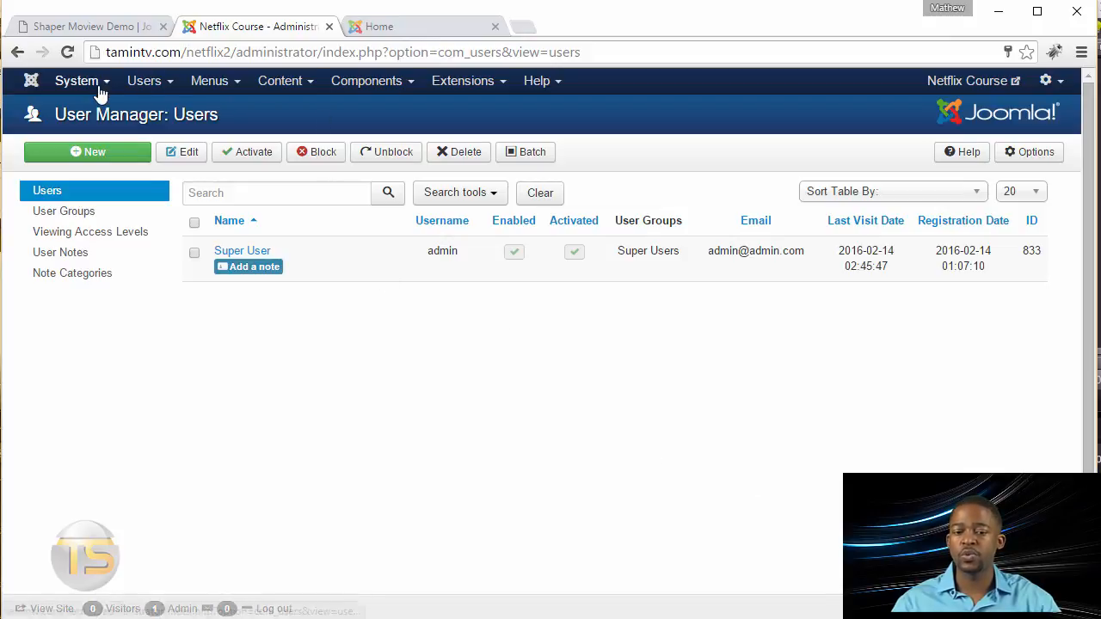
pyautogui.click(366, 80)
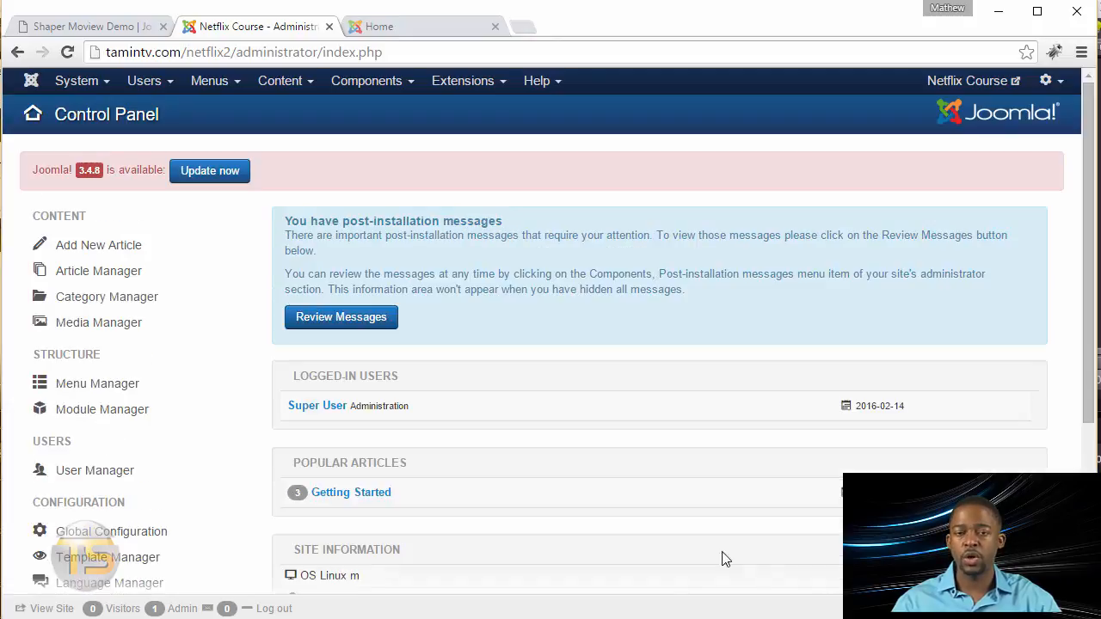
pyautogui.moveTo(616, 535)
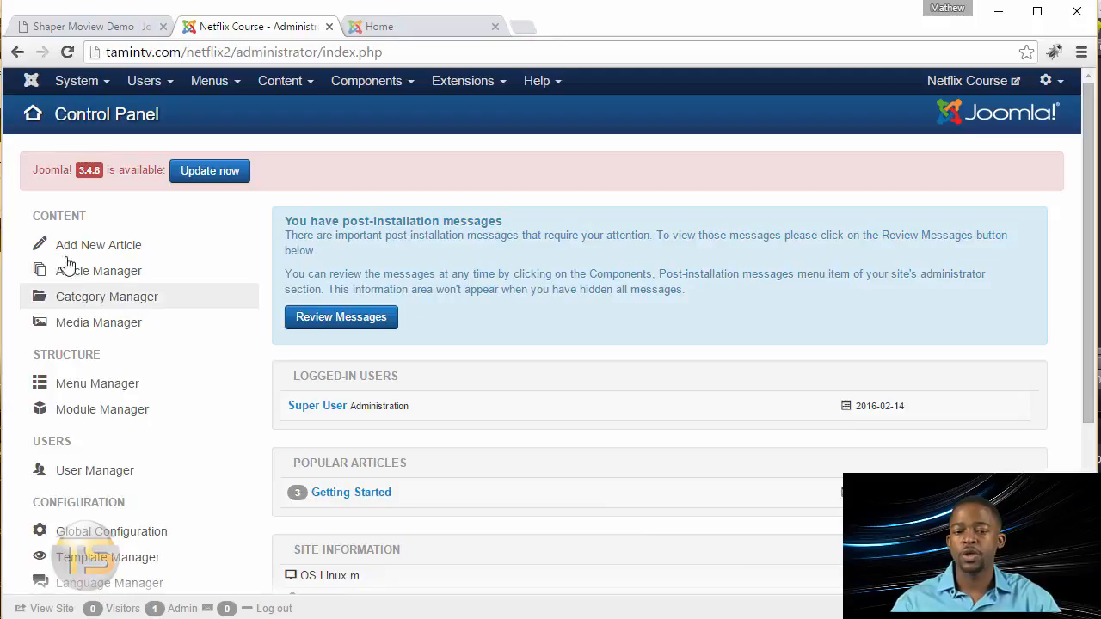
pyautogui.moveTo(35, 170); pyautogui.dragTo(123, 170)
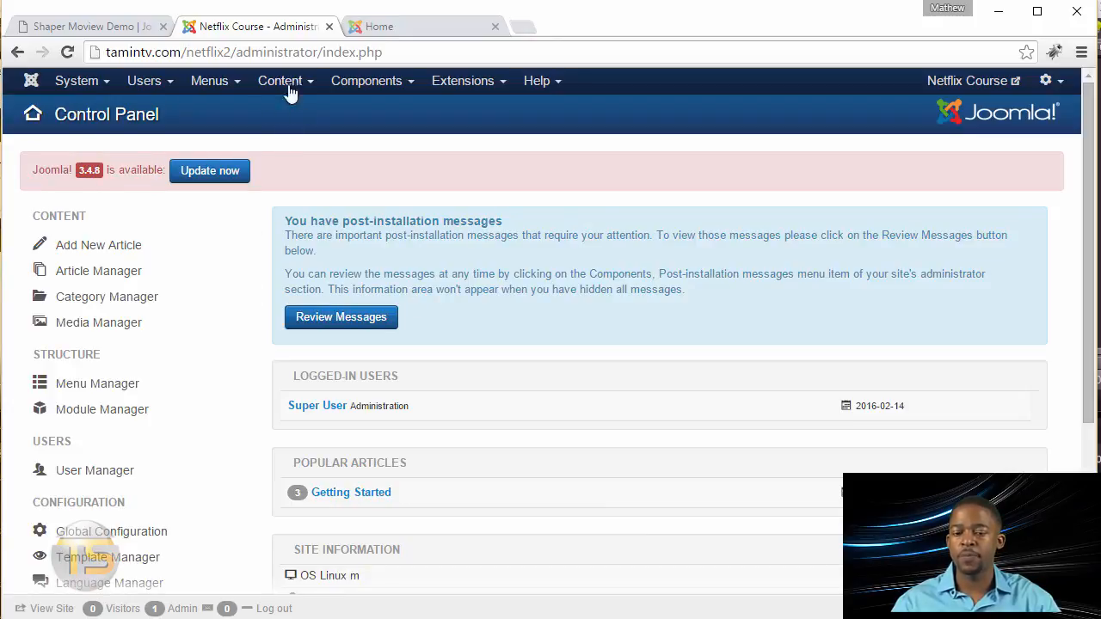
pyautogui.moveTo(86, 182)
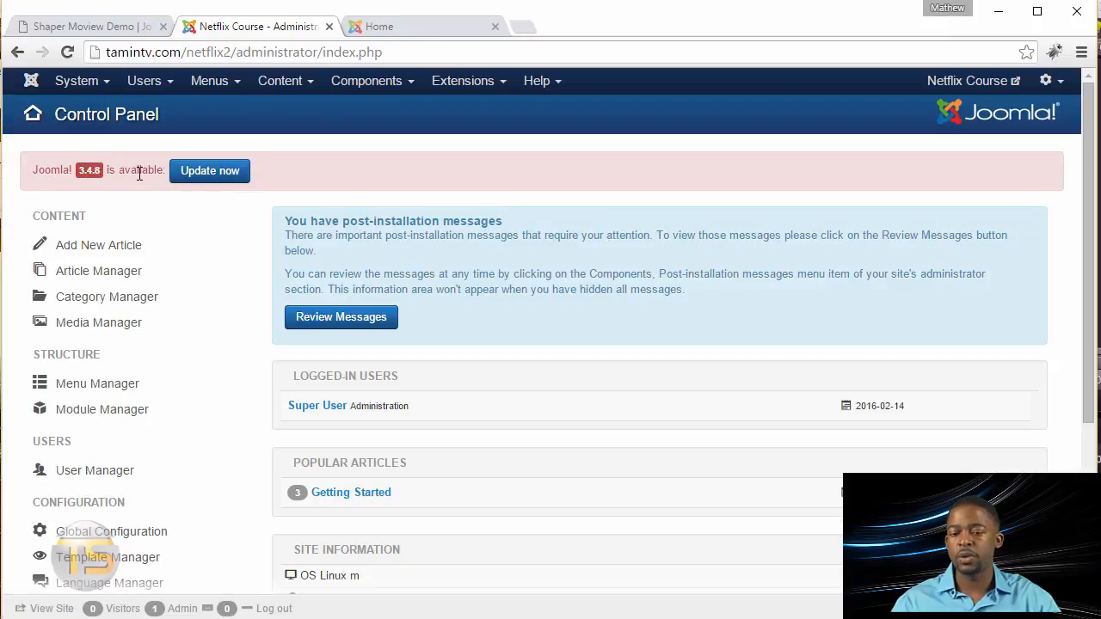
pyautogui.click(210, 170)
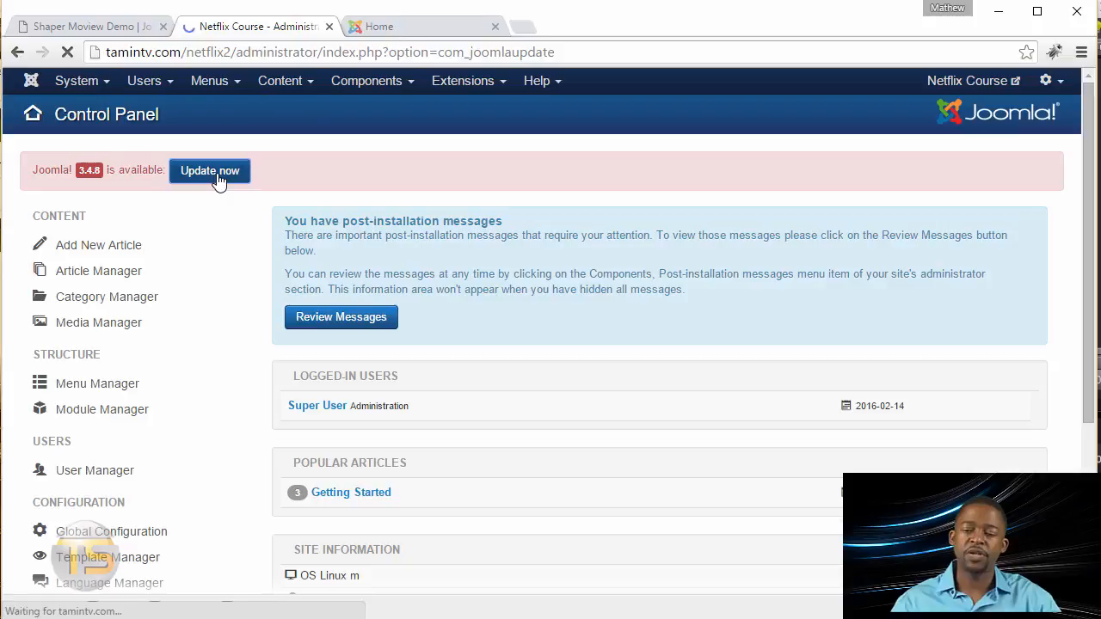
# Run the 3.3.6 to 3.4.8 update installation, keeping 'Write files directly'
pyautogui.click(210, 170)
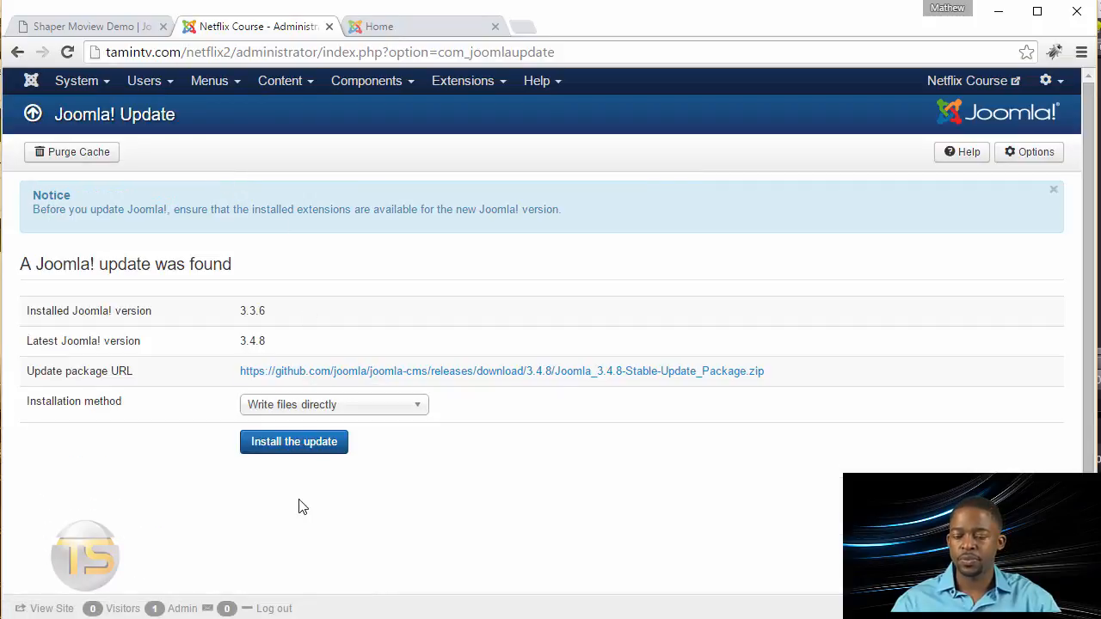
pyautogui.moveTo(268, 464)
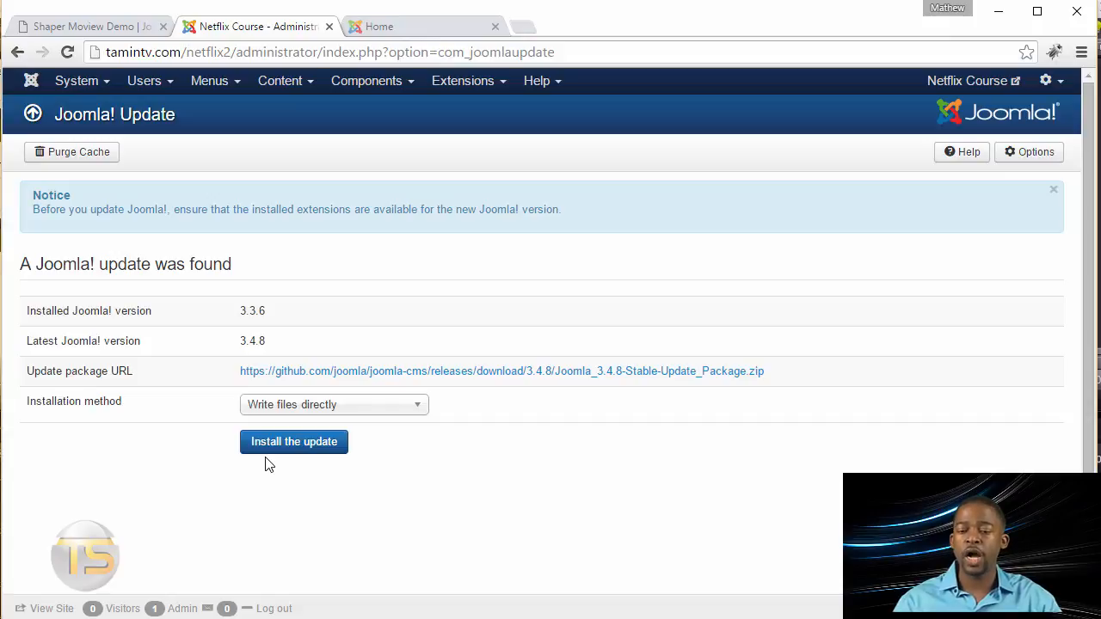
pyautogui.moveTo(260, 248)
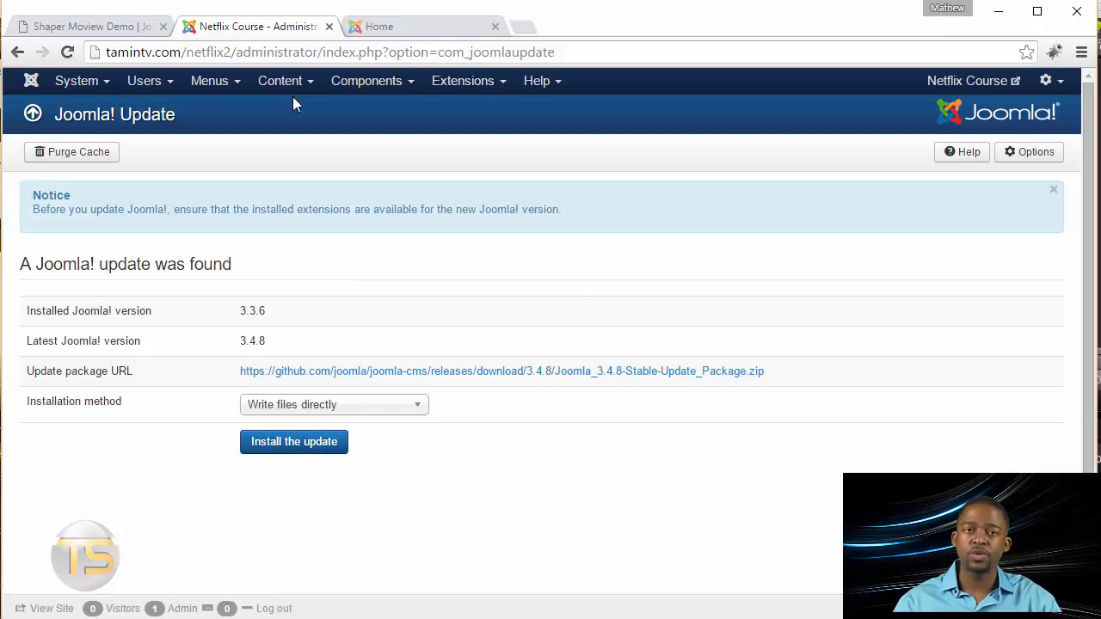
pyautogui.moveTo(254, 335)
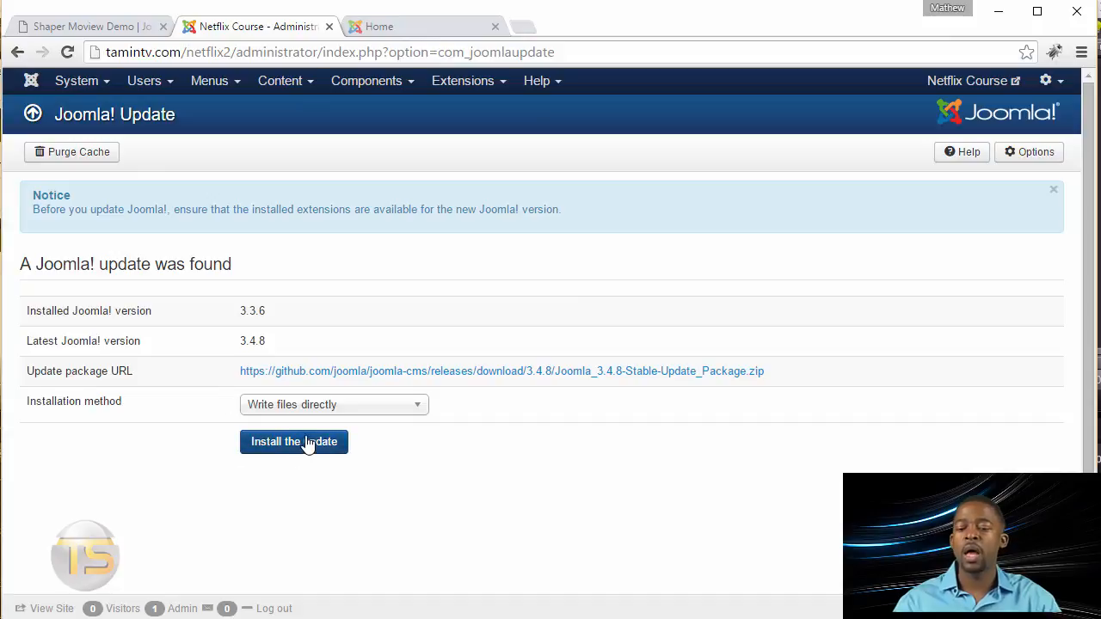
pyautogui.click(292, 440)
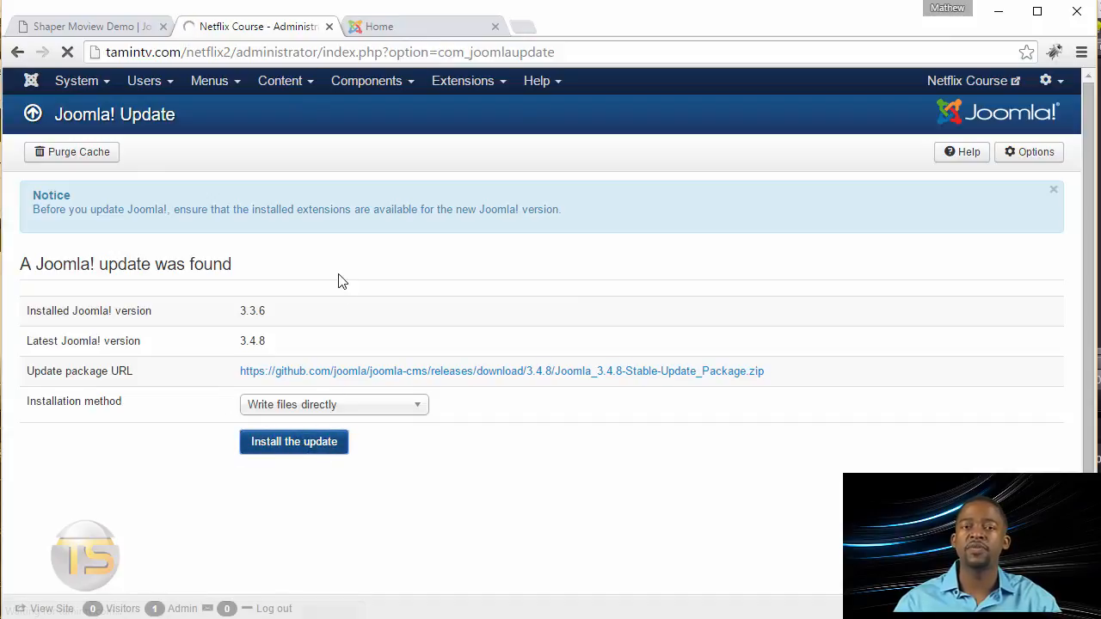
pyautogui.click(293, 441)
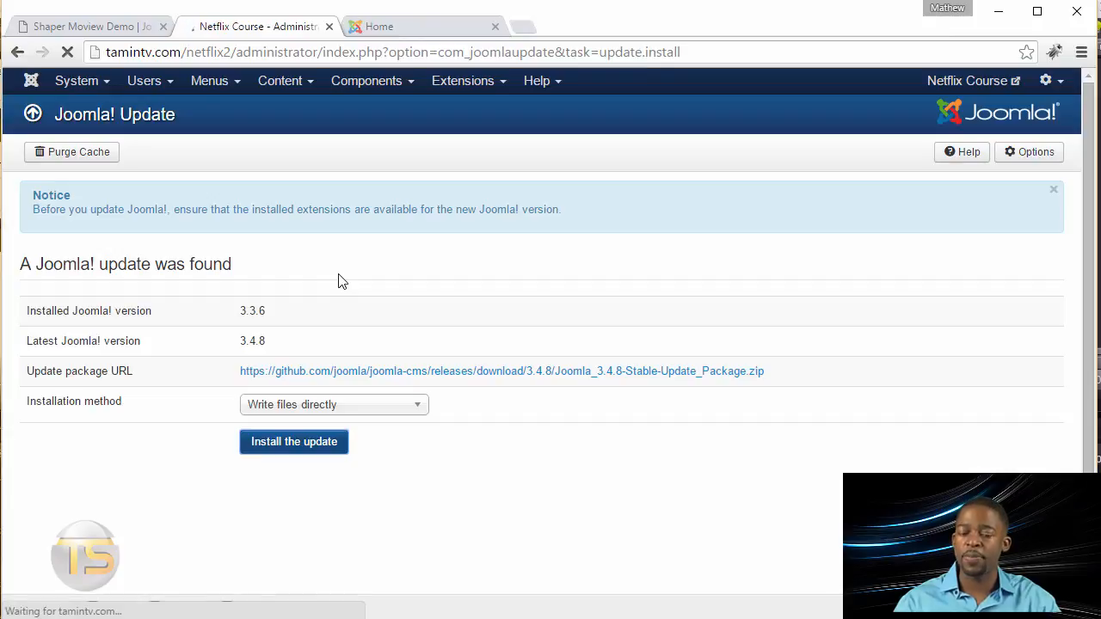
pyautogui.click(292, 440)
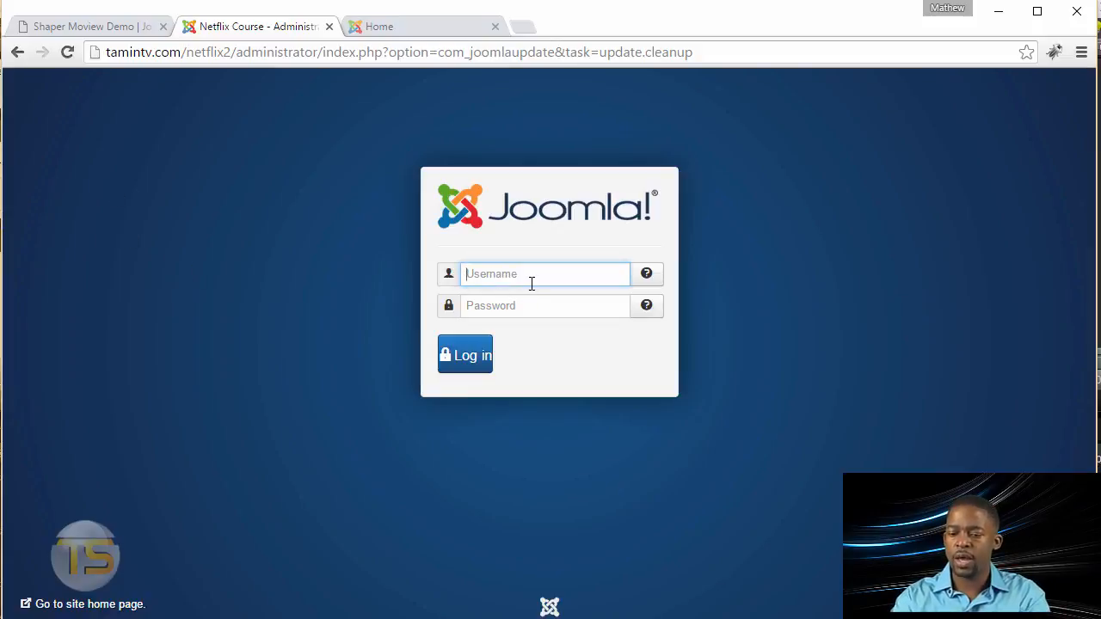
# Log back in as 'admin' to see the successful 3.4.8 update confirmation
pyautogui.write('admin')
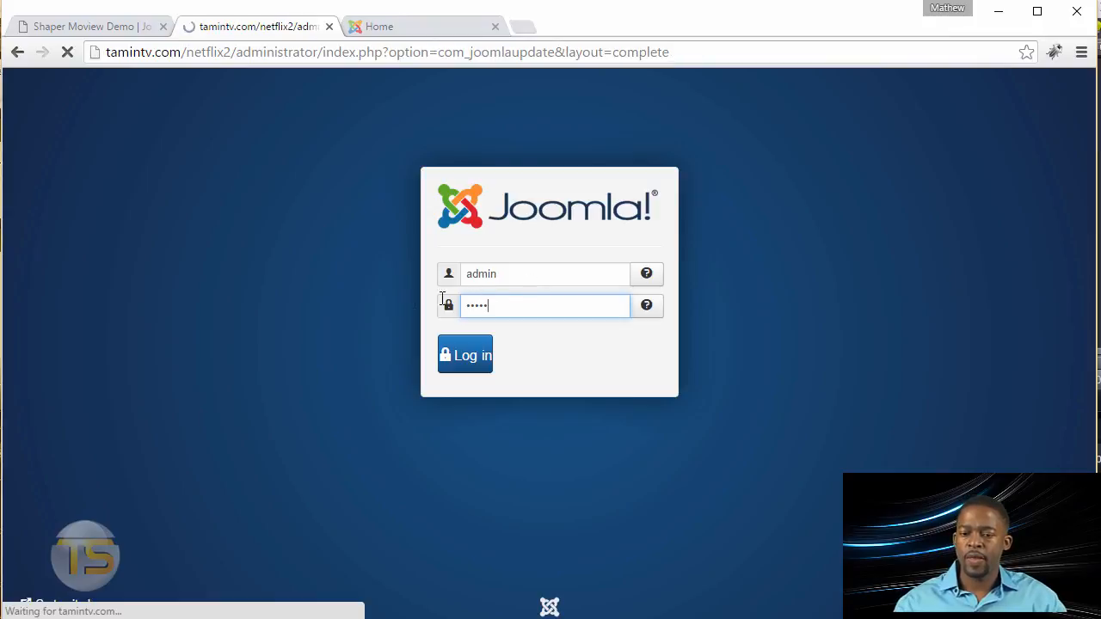
pyautogui.click(465, 355)
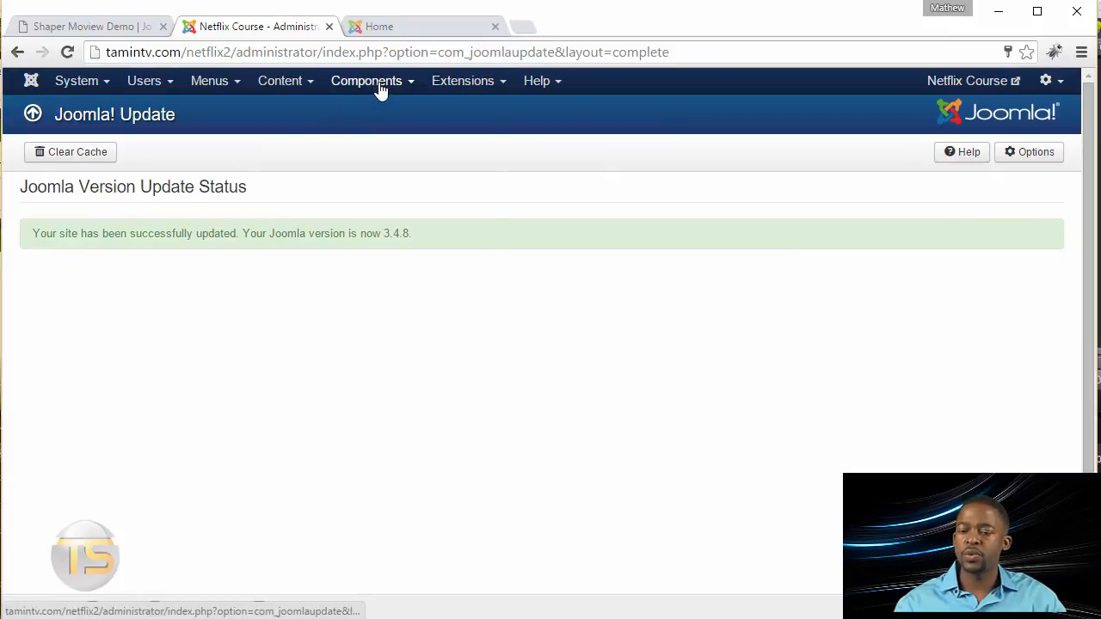
# Upload and install the com_spmoviedb_j3.zip component package
pyautogui.click(463, 81)
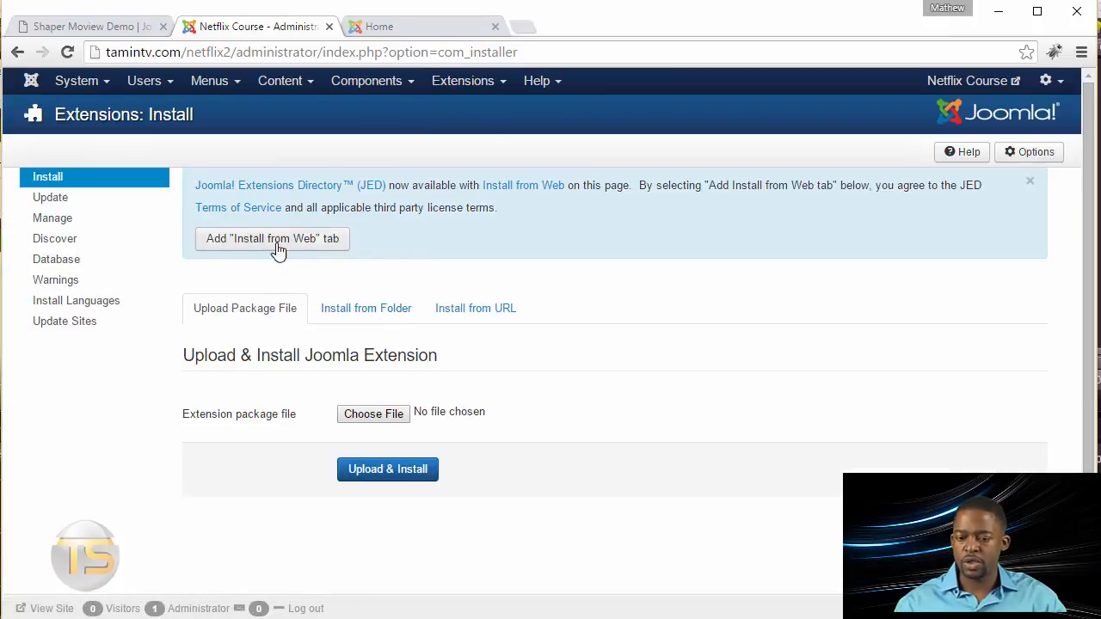
pyautogui.moveTo(382, 337)
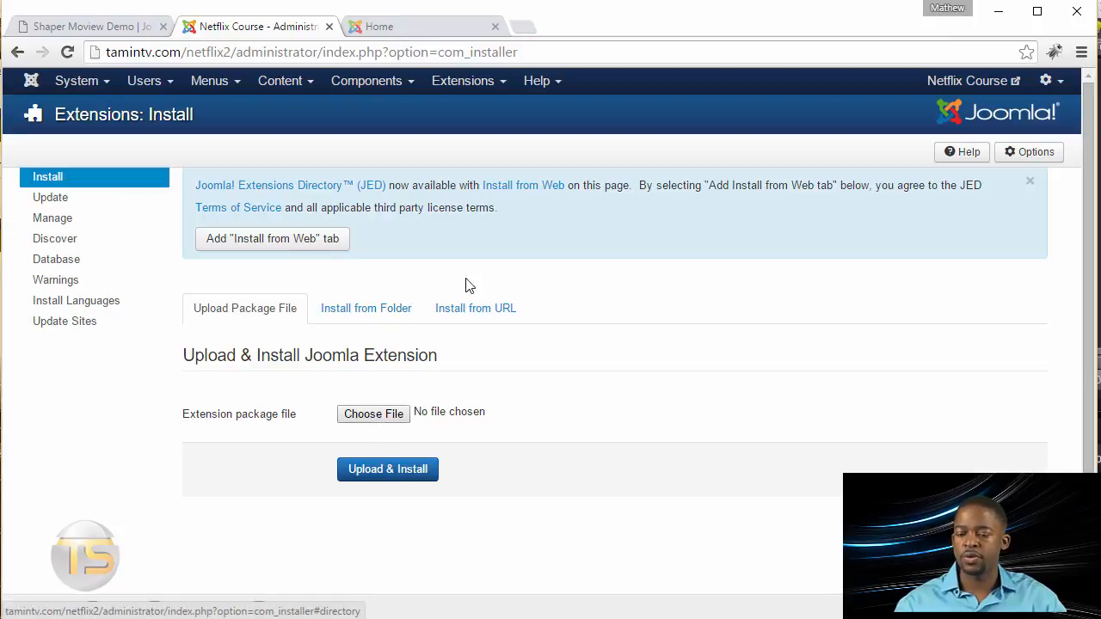
pyautogui.click(373, 413)
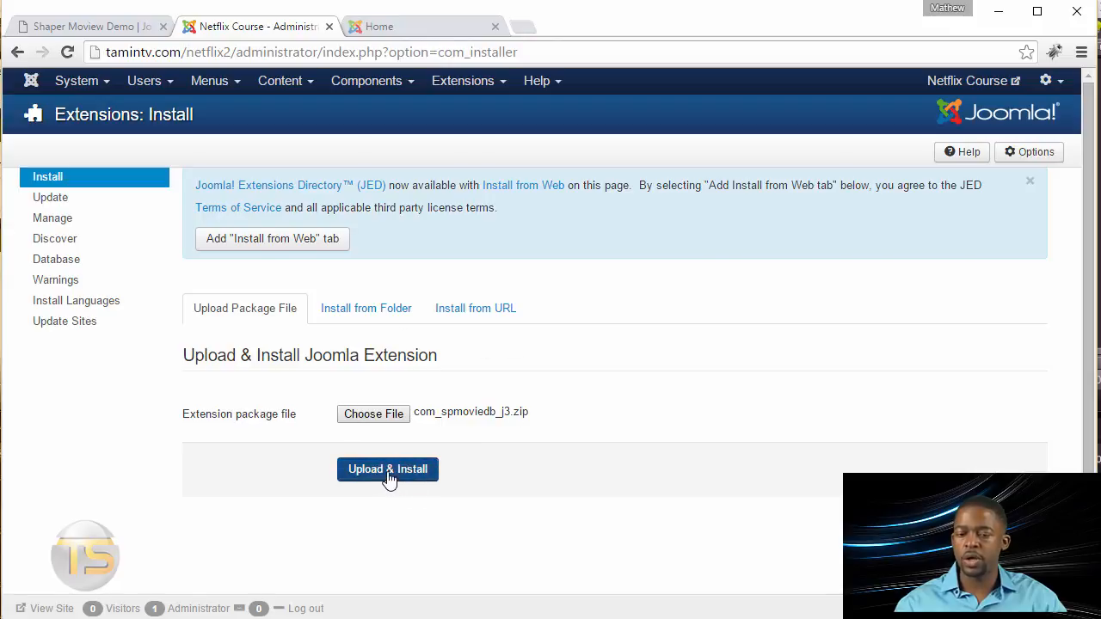
pyautogui.click(387, 468)
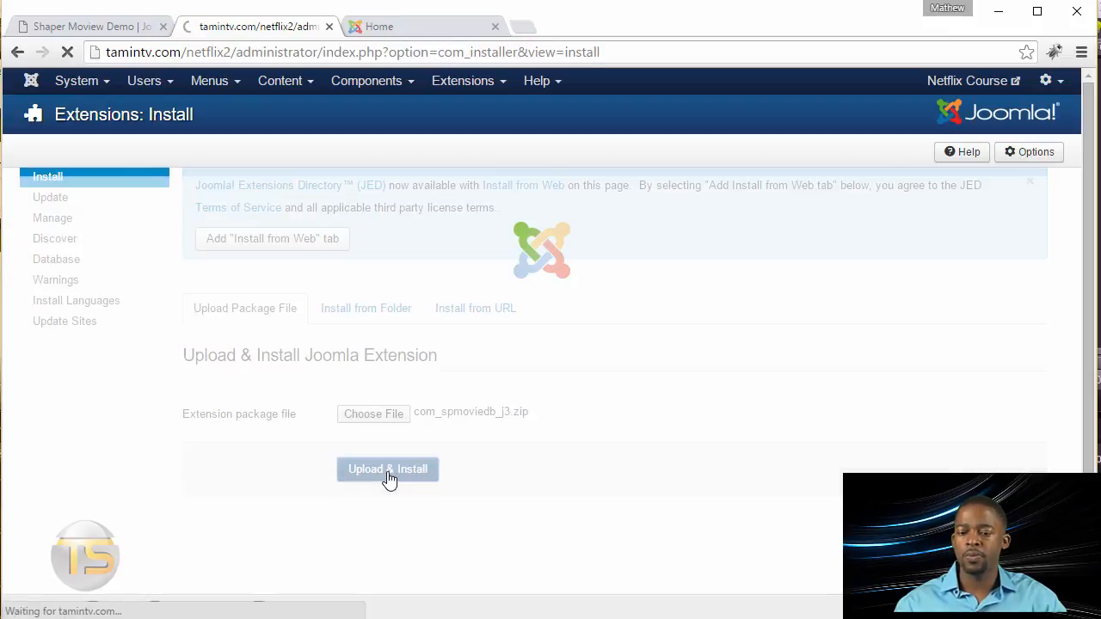
pyautogui.click(387, 467)
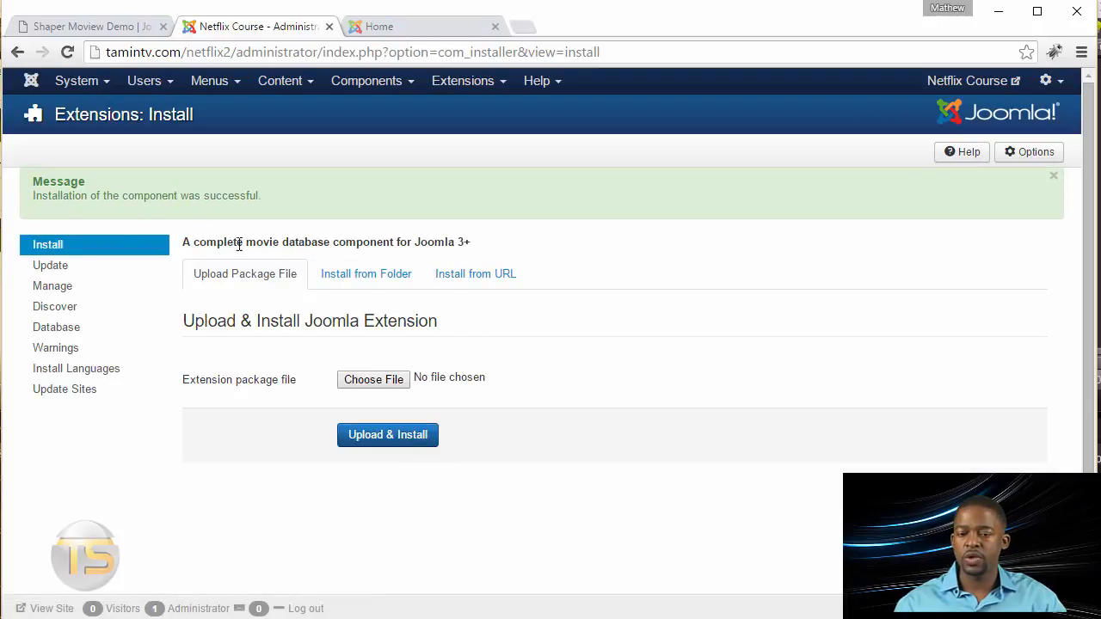
pyautogui.moveTo(367, 81)
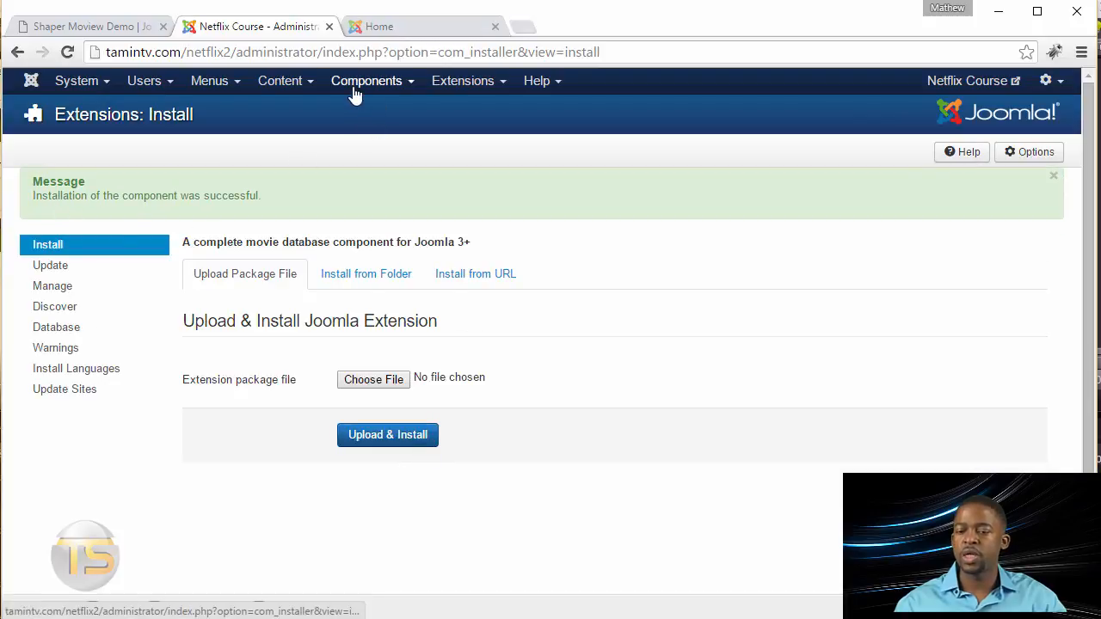
# Open SP Movie Database and view its empty Celebrities and Genres lists
pyautogui.click(367, 81)
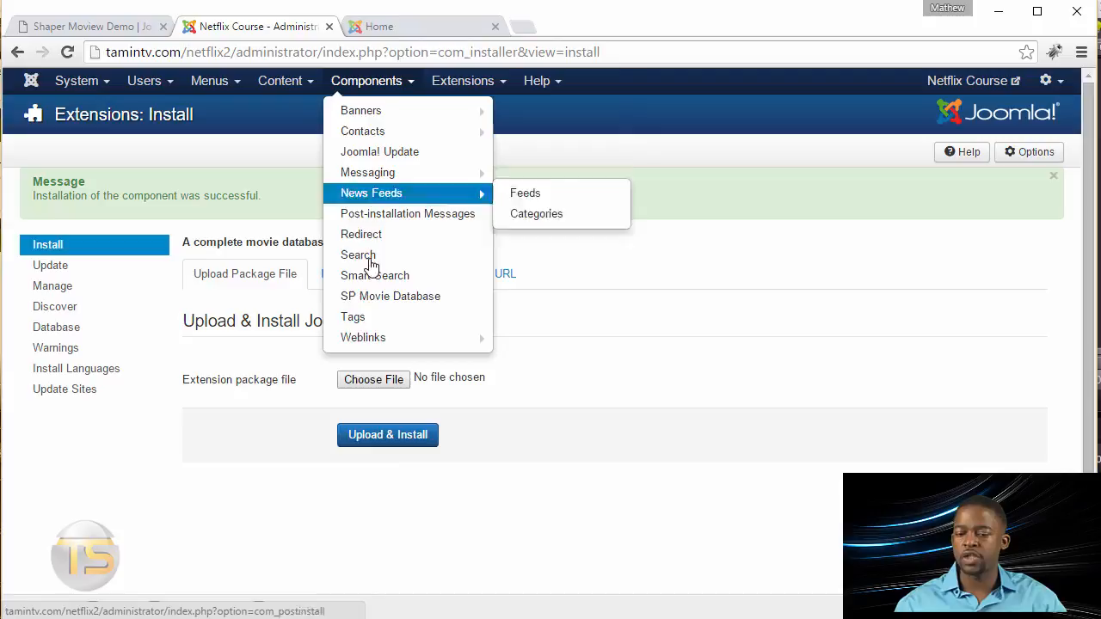
pyautogui.click(389, 296)
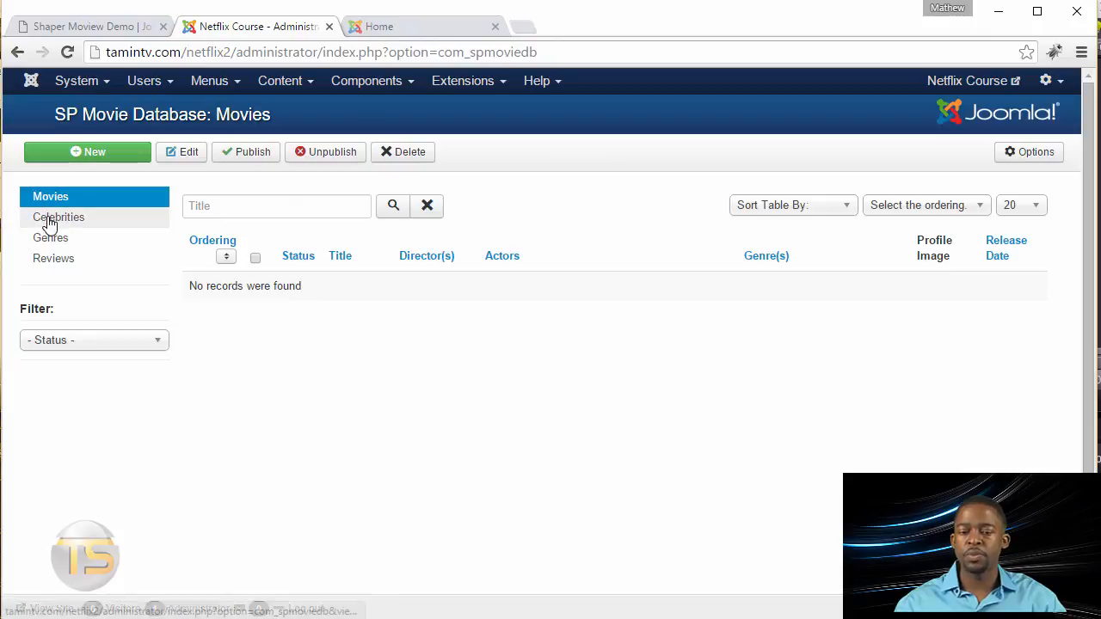
pyautogui.click(58, 216)
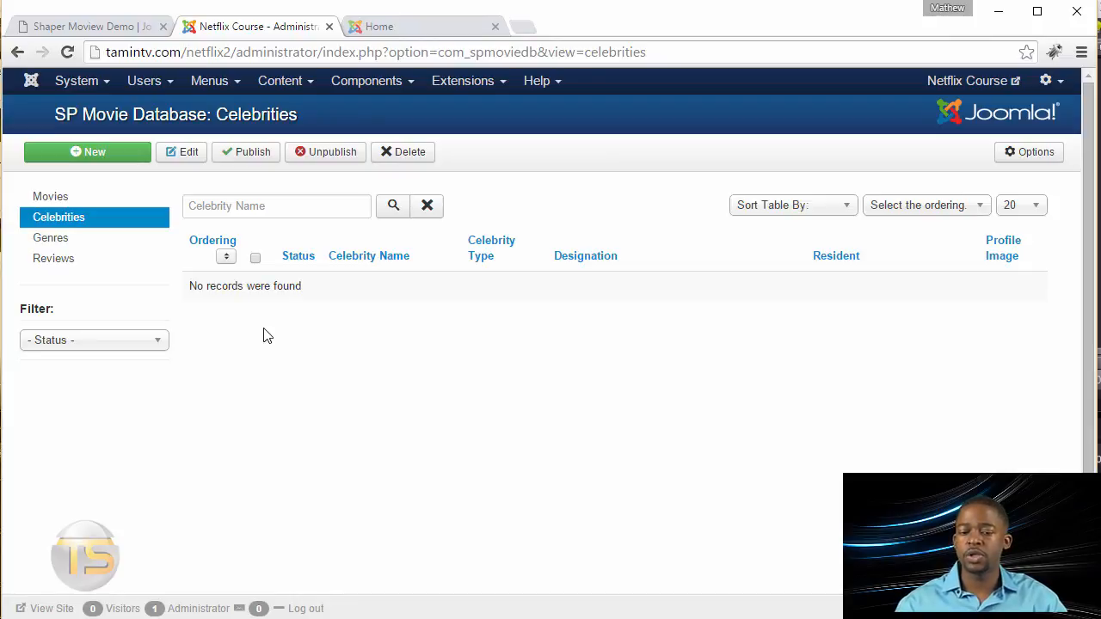
pyautogui.click(50, 237)
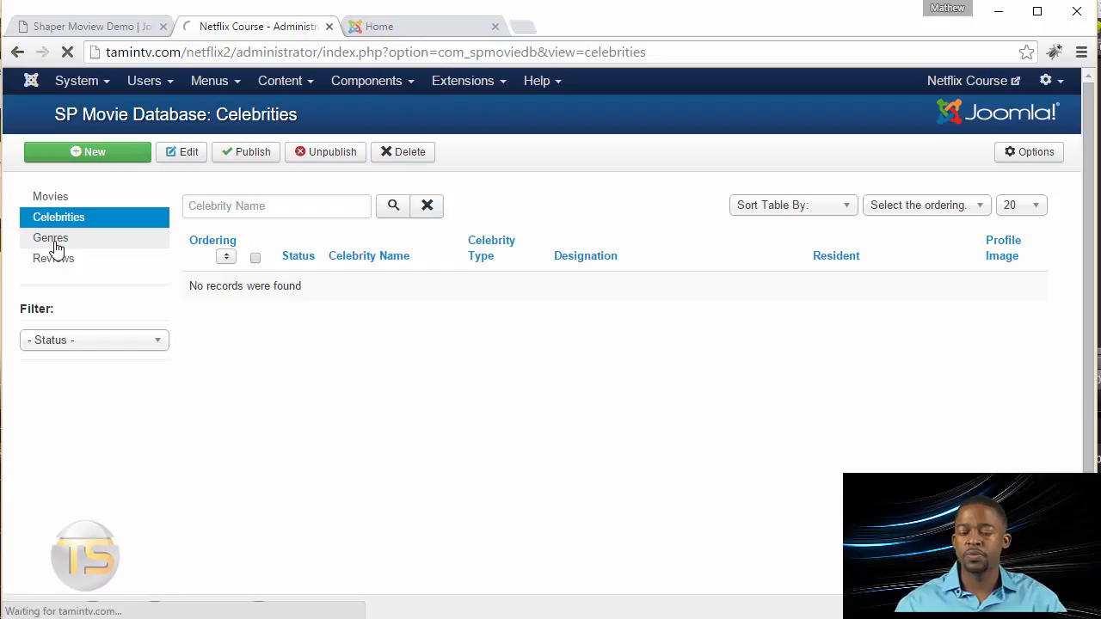
pyautogui.click(50, 237)
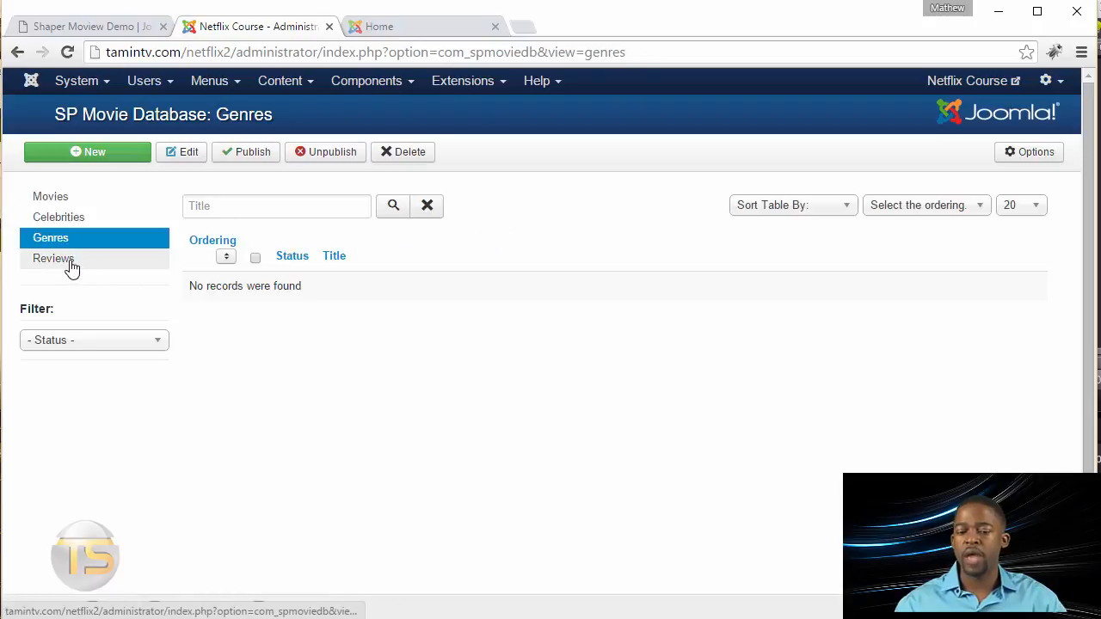
# View the empty Reviews and Movies lists, glancing at the demo site for reference
pyautogui.click(53, 258)
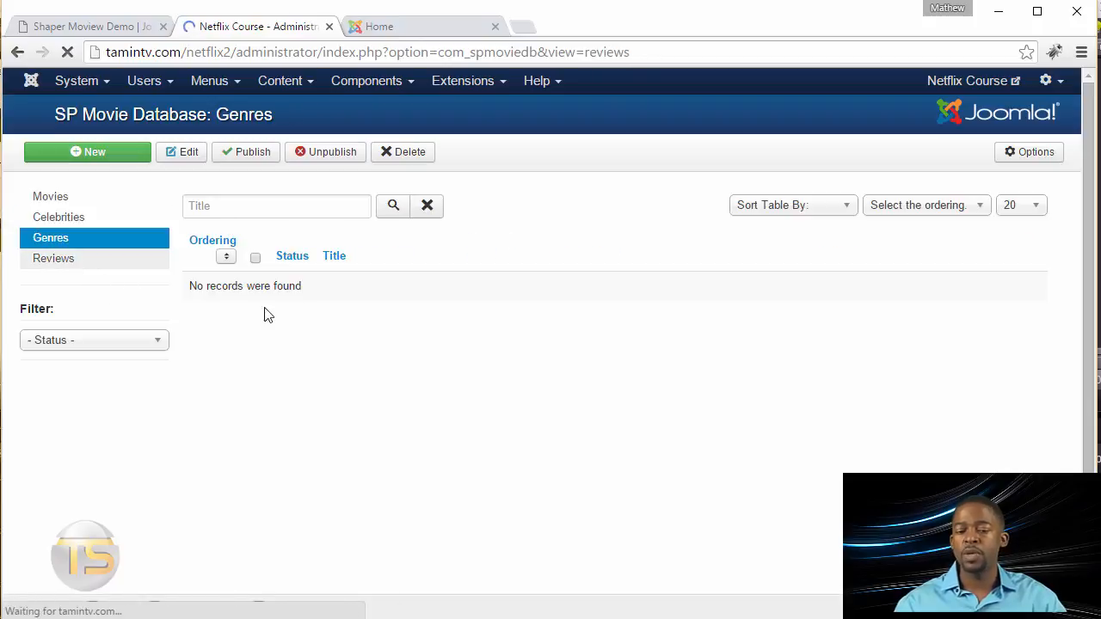
pyautogui.click(53, 258)
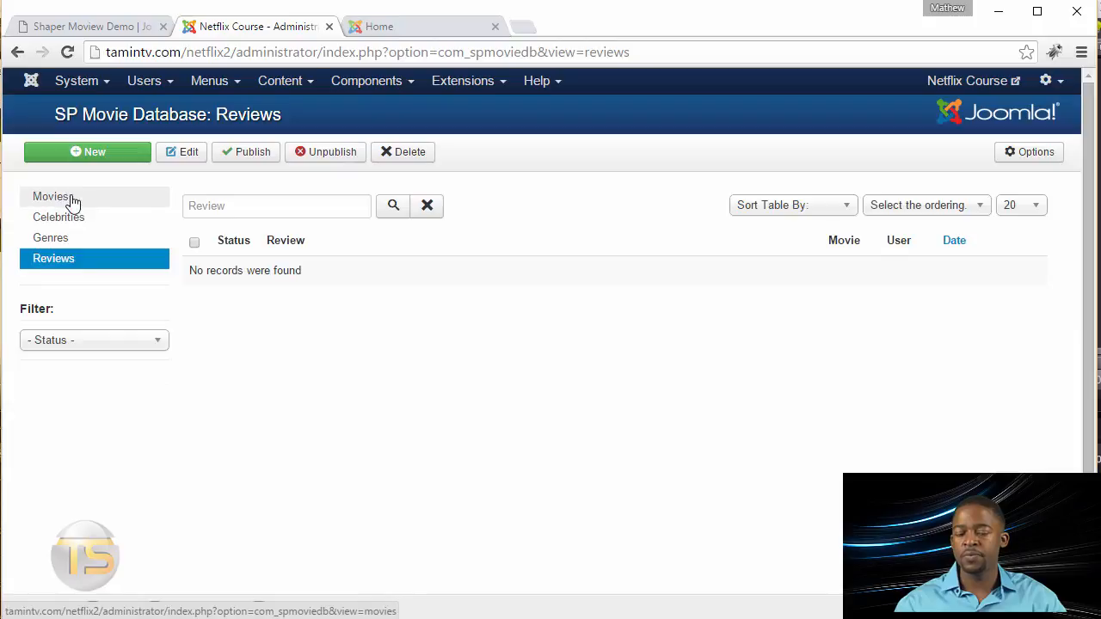
pyautogui.click(50, 196)
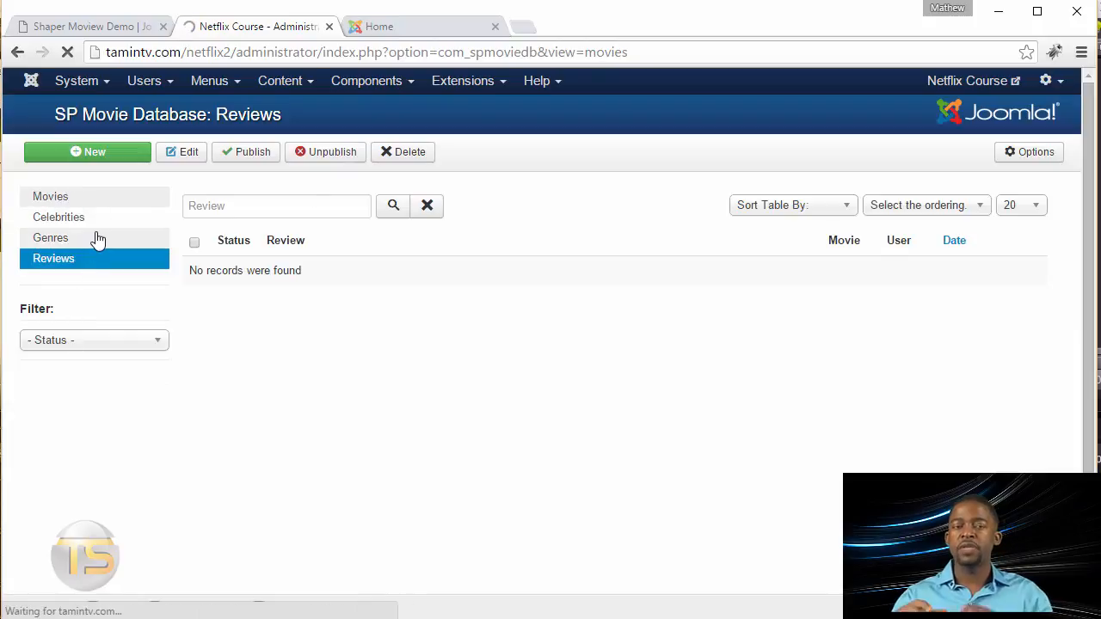
pyautogui.click(50, 196)
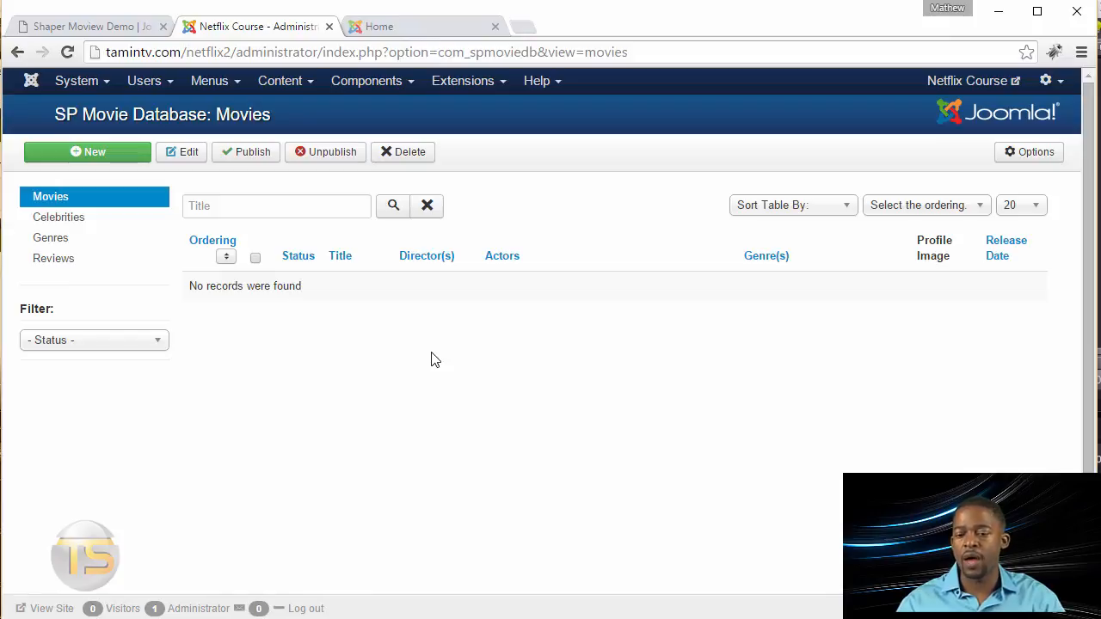
pyautogui.moveTo(387, 385)
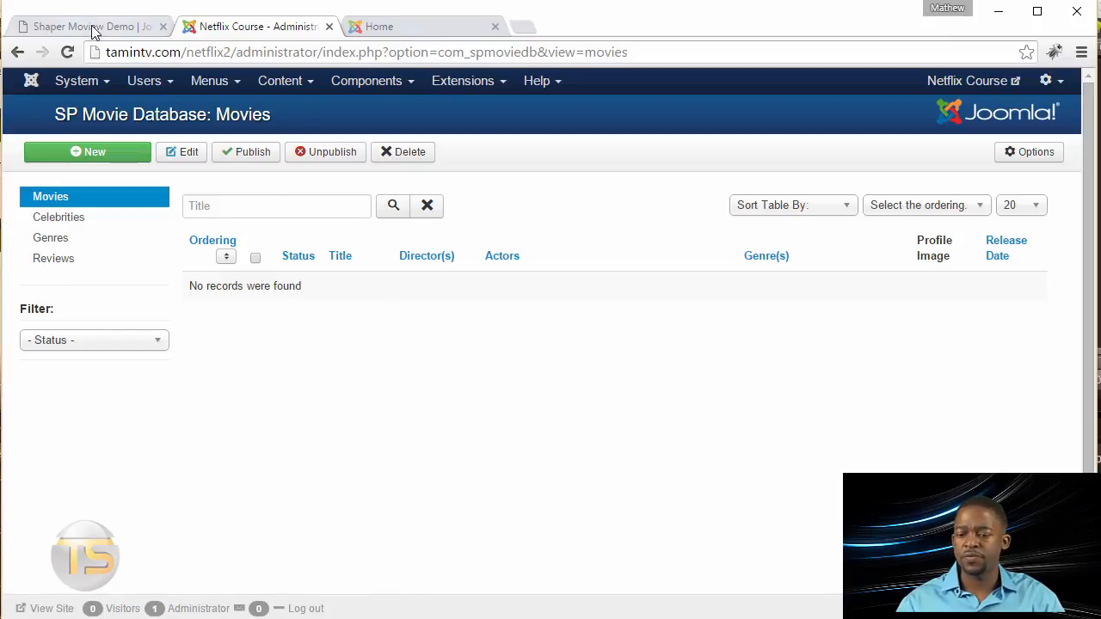
pyautogui.click(86, 27)
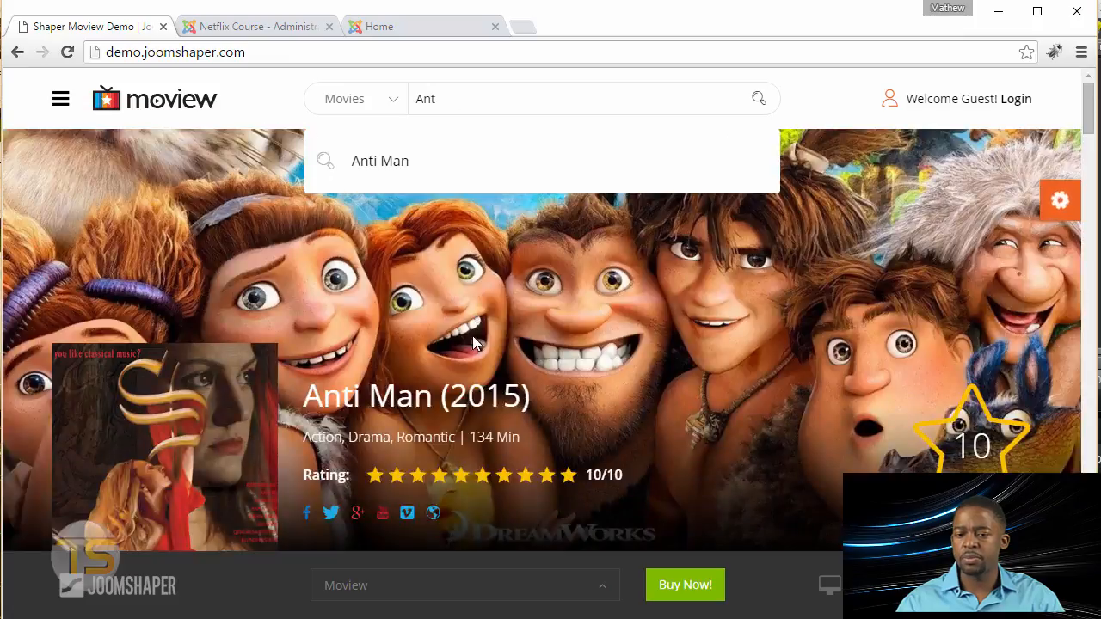
pyautogui.click(255, 26)
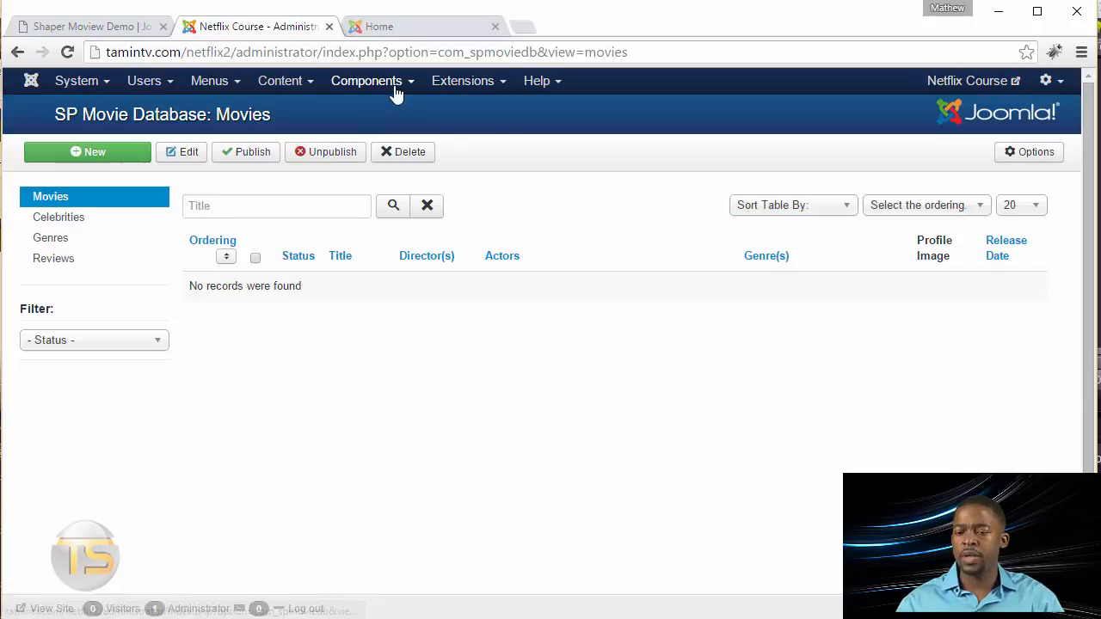
pyautogui.moveTo(422, 95)
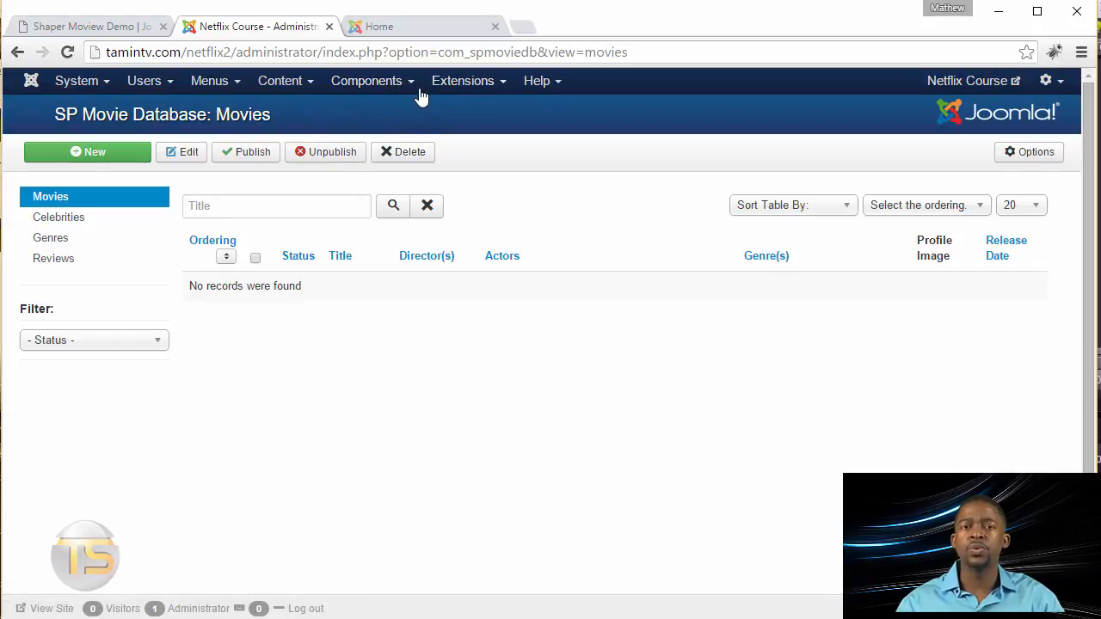